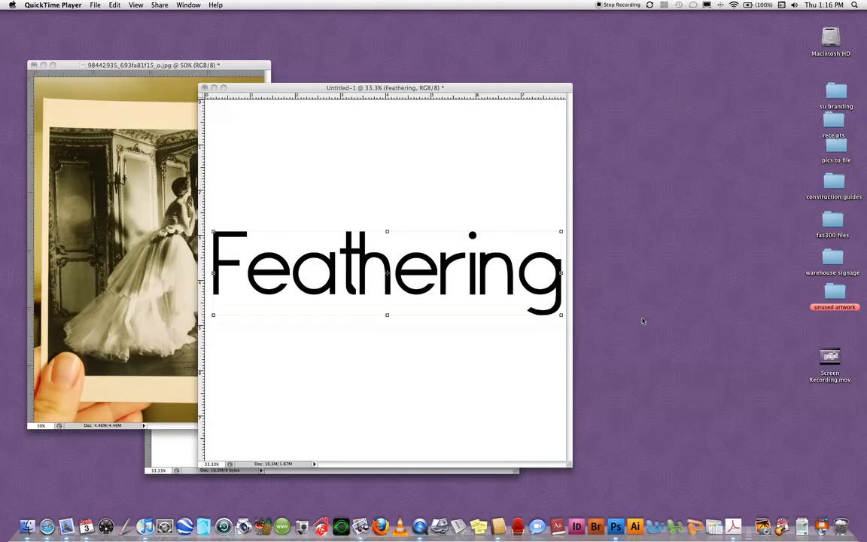
{"action": "mouse_move", "coordinate": [639, 325]}
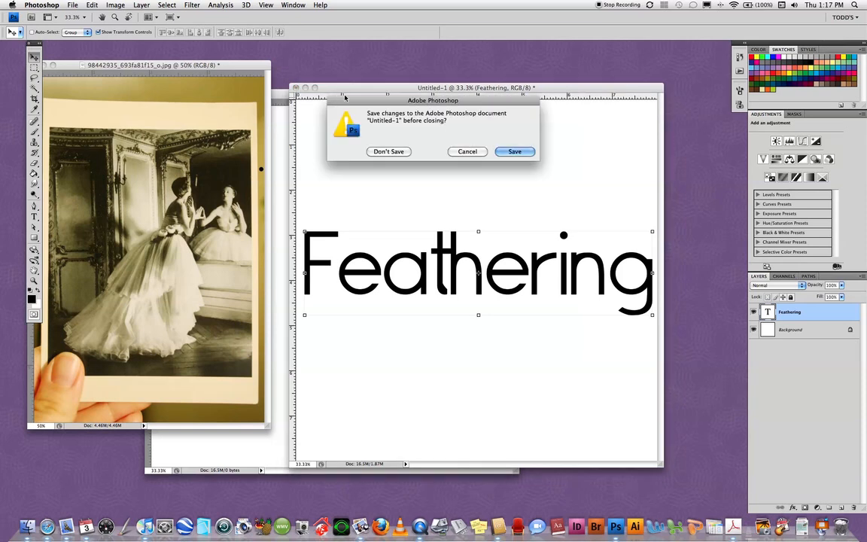
Discard changes and close the Feathering document without saving.
{"action": "left_click", "coordinate": [388, 151]}
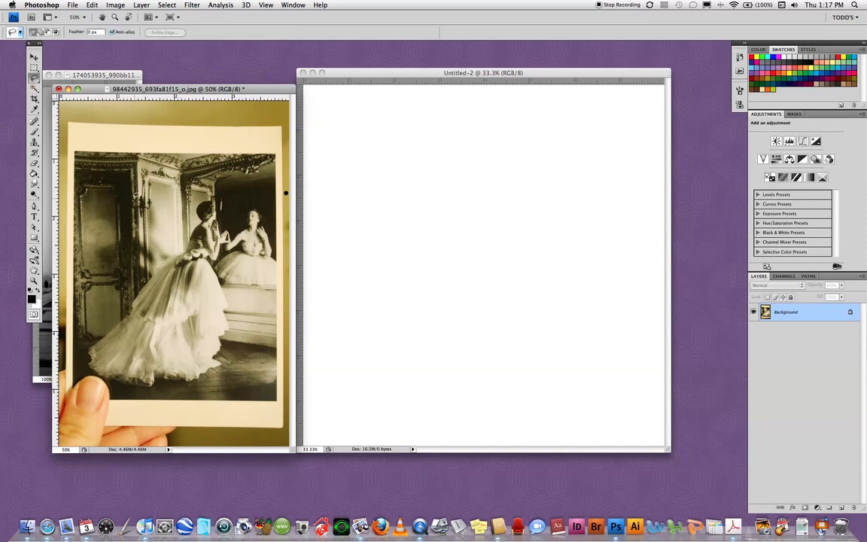
{"action": "mouse_move", "coordinate": [136, 253]}
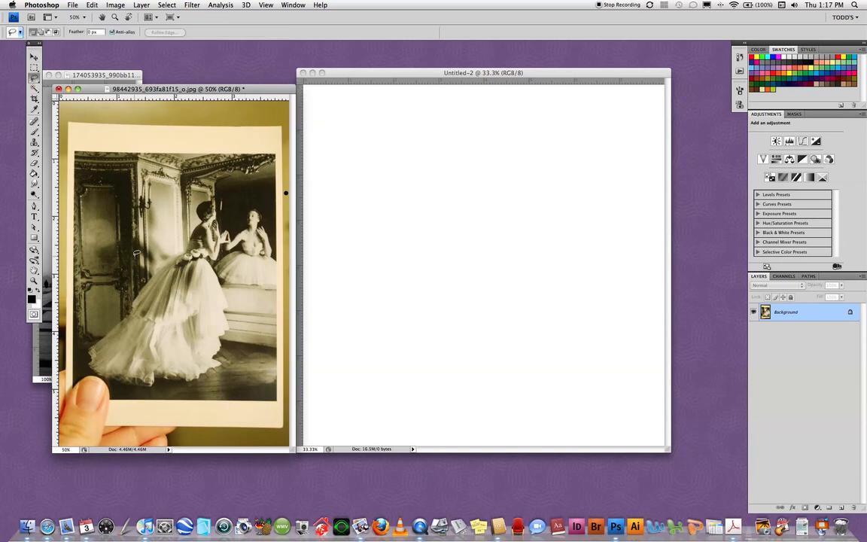
{"action": "mouse_move", "coordinate": [132, 282]}
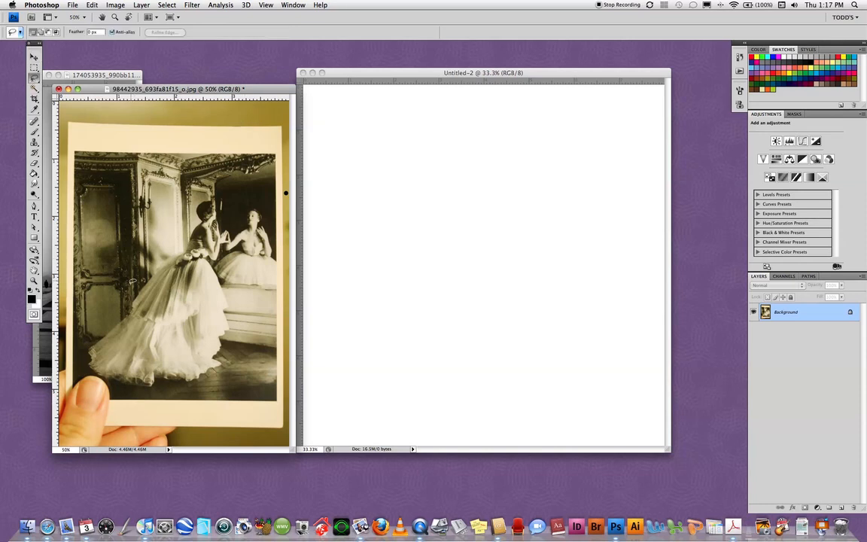
Lasso a freeform outline around the fashion photo and drag it into Untitled-2 as Layer 1.
{"action": "left_click_drag", "start_coordinate": [132, 283], "coordinate": [105, 323]}
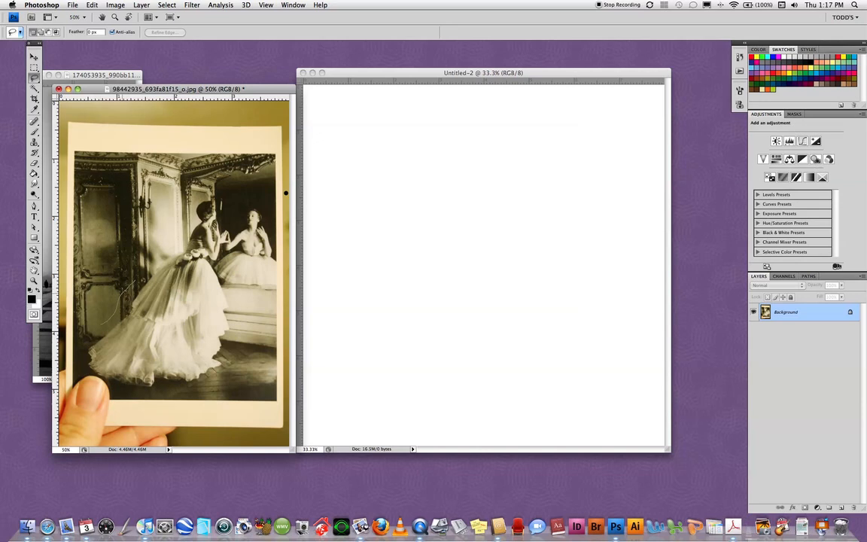
{"action": "left_click_drag", "start_coordinate": [136, 279], "coordinate": [241, 194]}
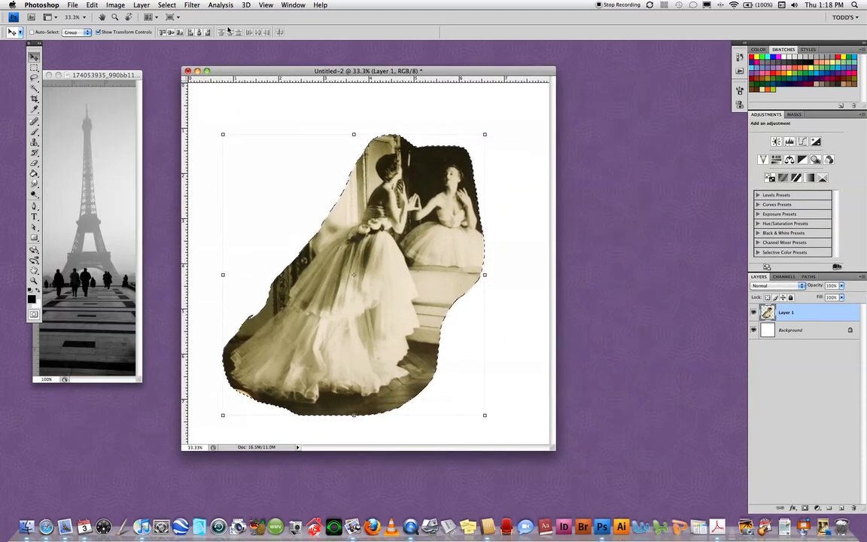
Feather the cut-out's active selection by 75 pixels.
{"action": "left_click", "coordinate": [165, 6]}
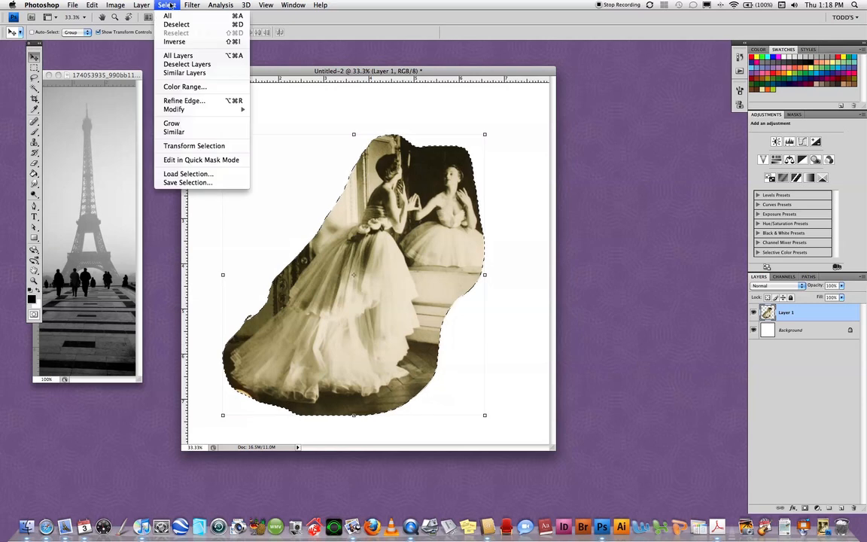
{"action": "mouse_move", "coordinate": [175, 109]}
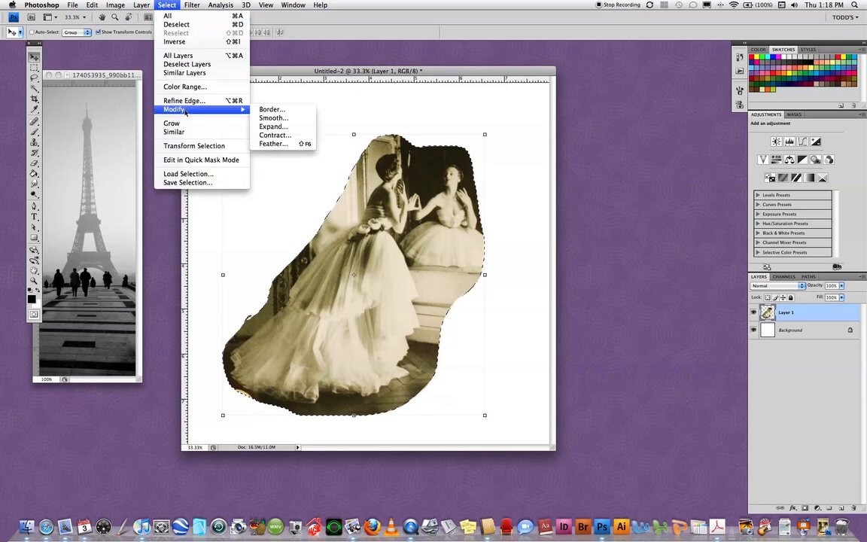
{"action": "mouse_move", "coordinate": [272, 144]}
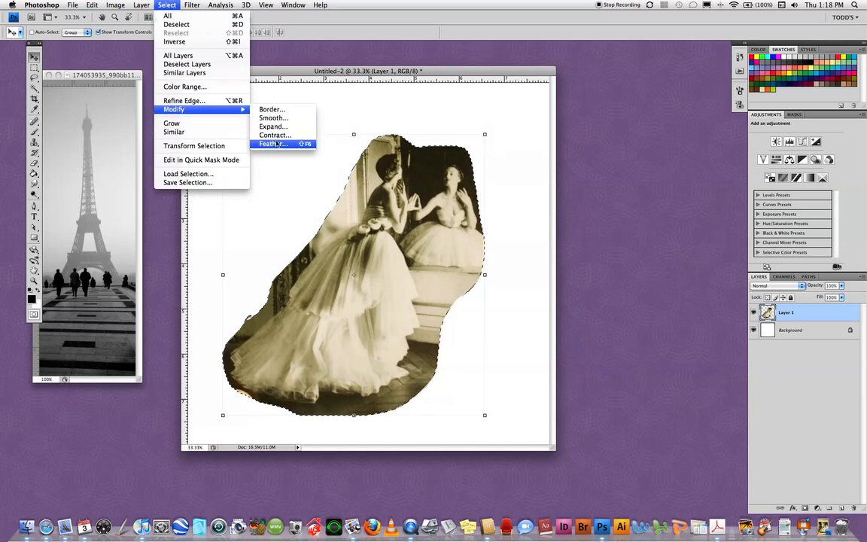
{"action": "left_click", "coordinate": [271, 145]}
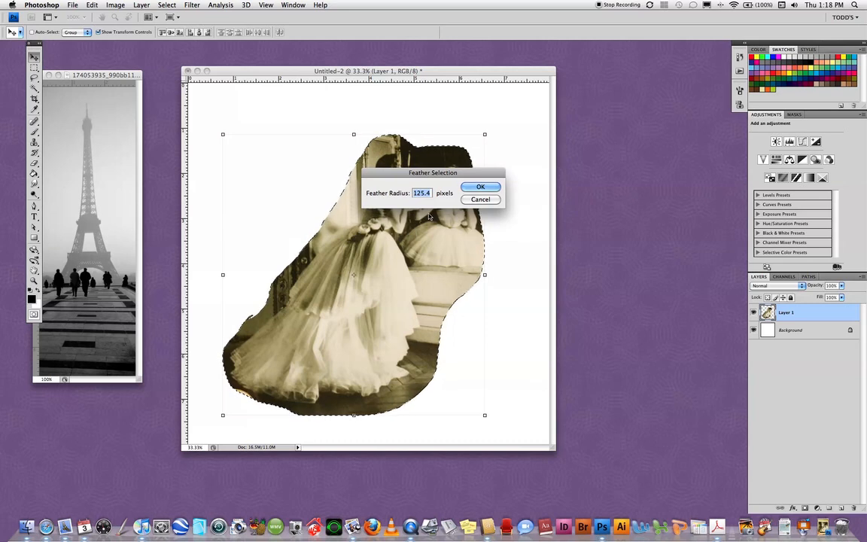
{"action": "type", "text": "75"}
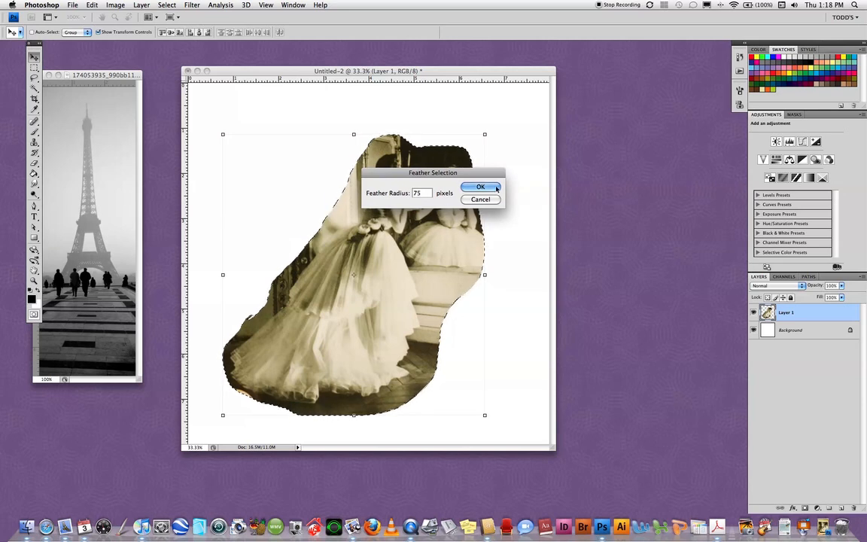
{"action": "left_click", "coordinate": [480, 187]}
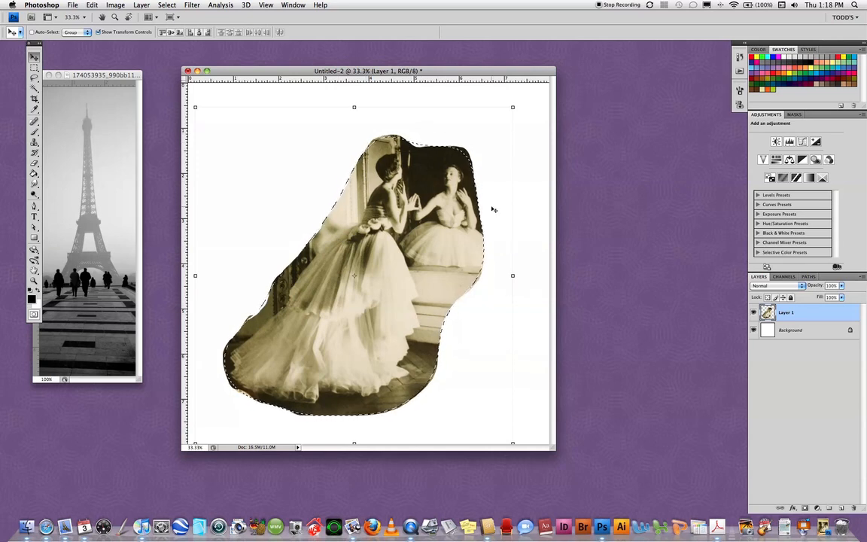
Feather the same selection again with a 125-pixel radius.
{"action": "left_click", "coordinate": [91, 6]}
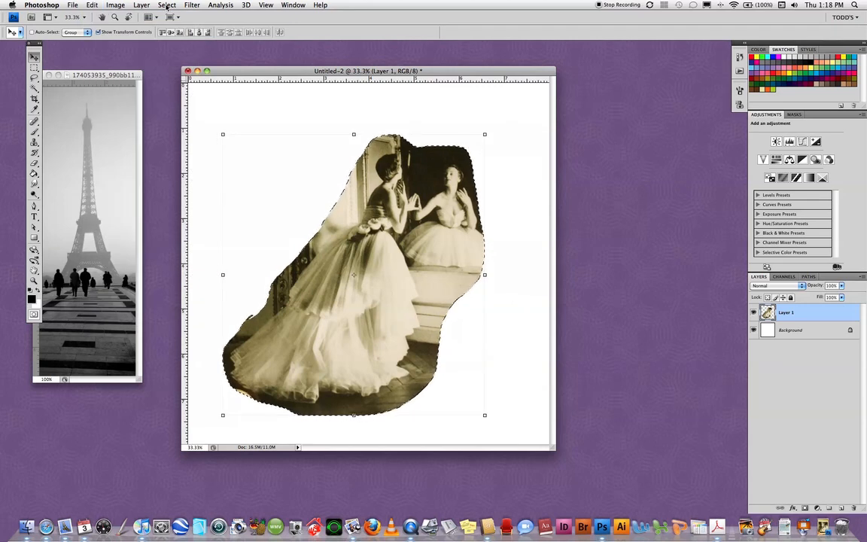
{"action": "left_click", "coordinate": [167, 6]}
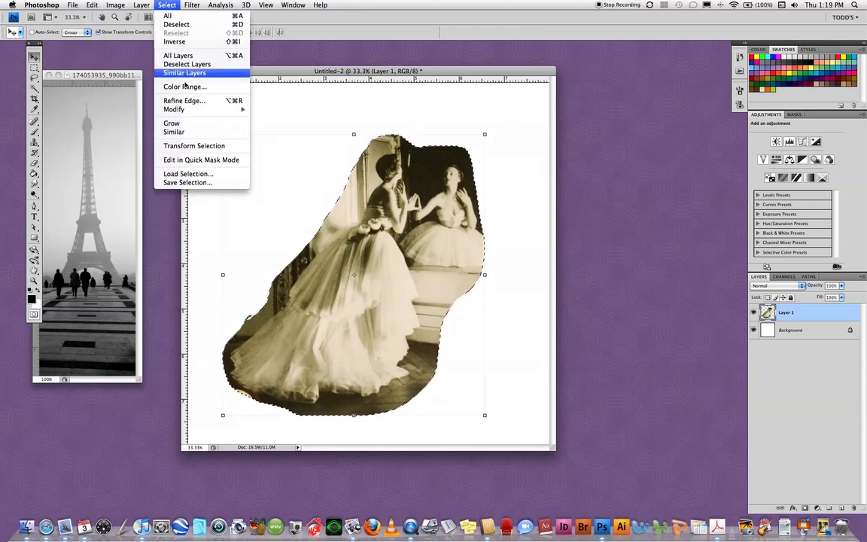
{"action": "mouse_move", "coordinate": [174, 108]}
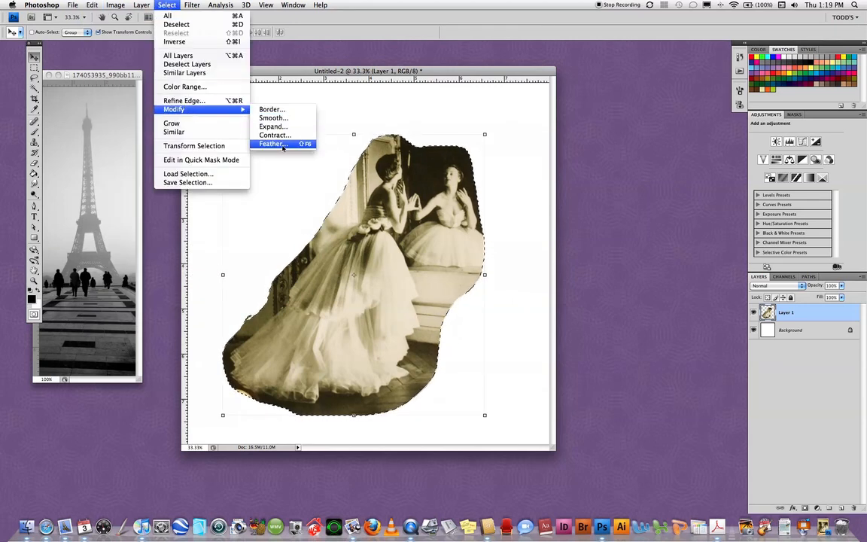
{"action": "left_click", "coordinate": [271, 144]}
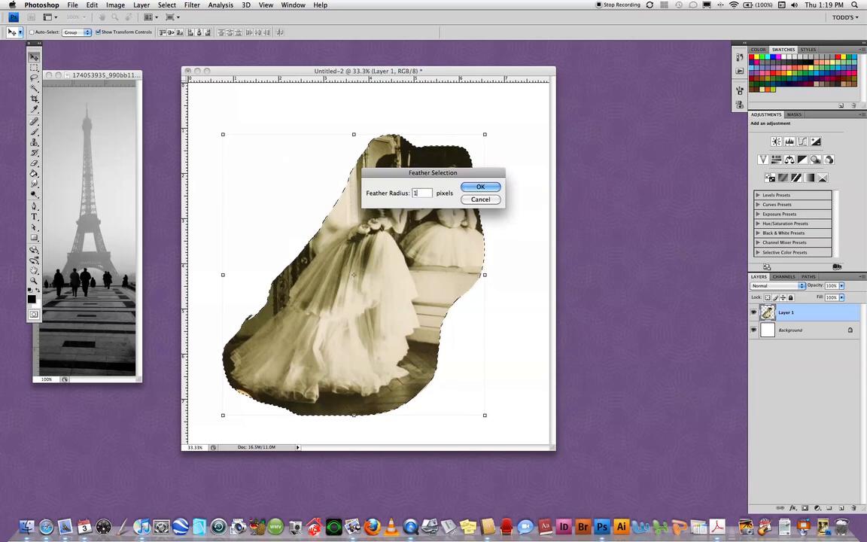
{"action": "type", "text": "125"}
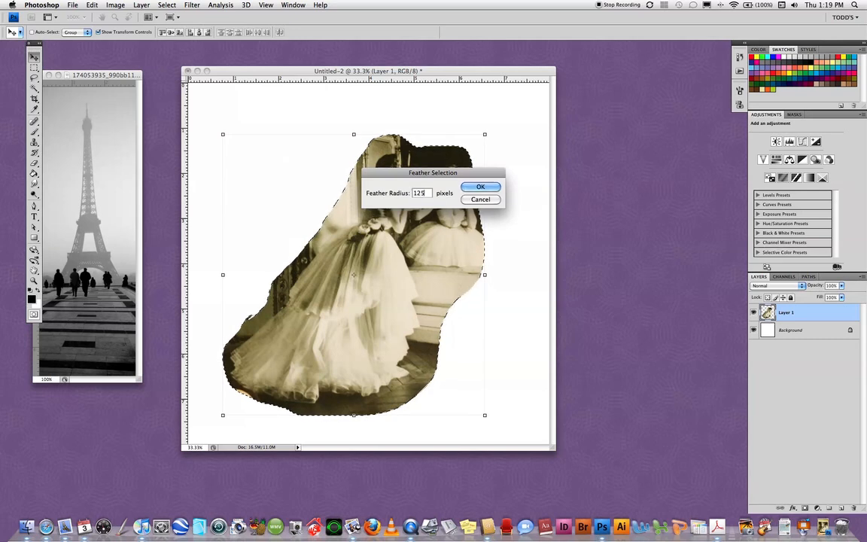
{"action": "left_click", "coordinate": [479, 187]}
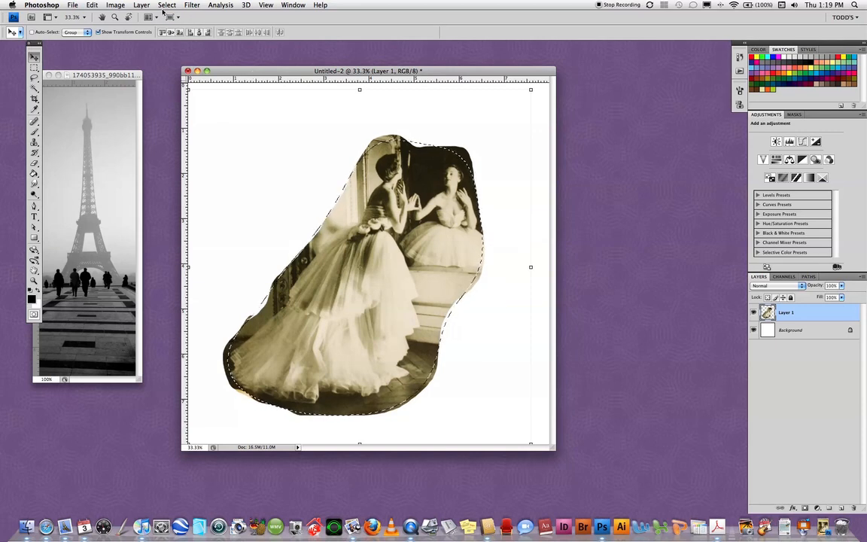
Invert the selection, clear the outside area to white, and deselect.
{"action": "left_click", "coordinate": [167, 6]}
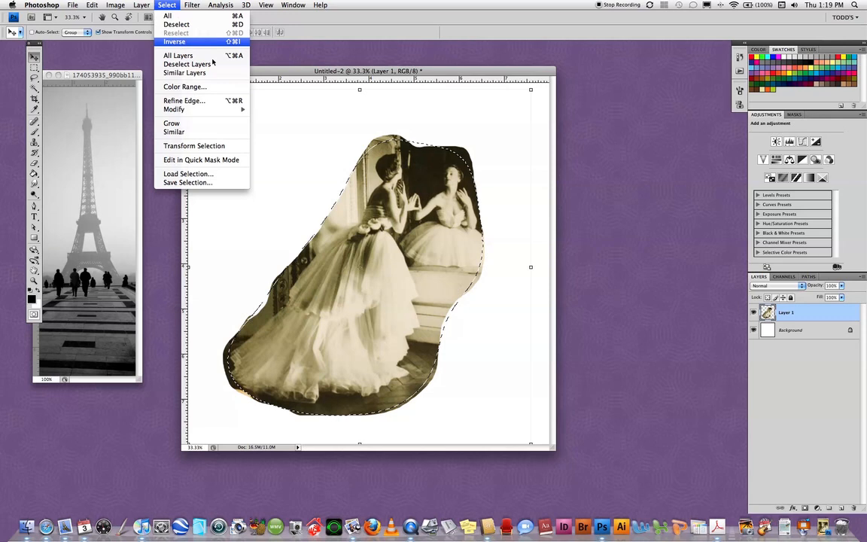
{"action": "left_click", "coordinate": [175, 42]}
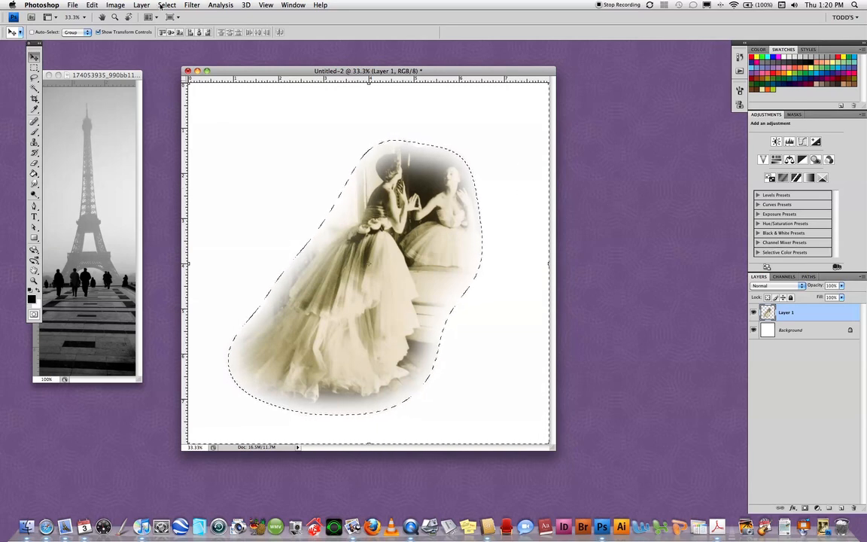
{"action": "left_click", "coordinate": [166, 6]}
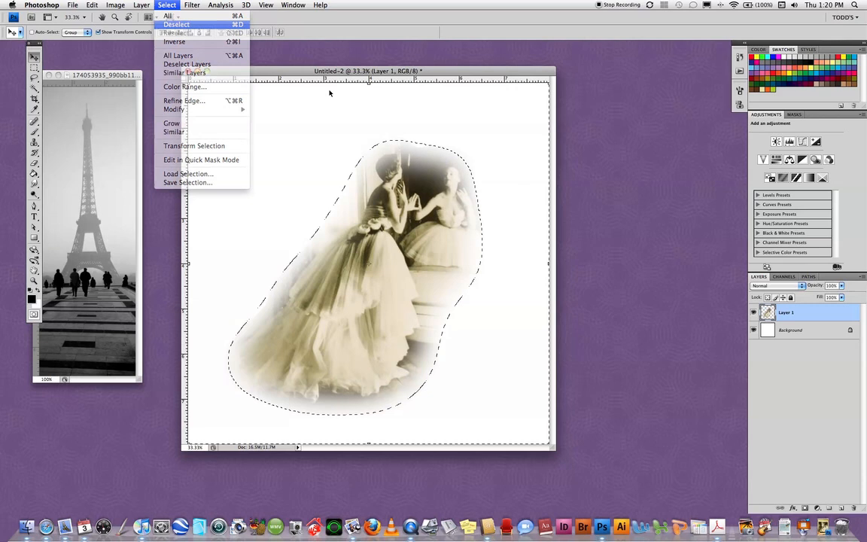
{"action": "left_click", "coordinate": [176, 24]}
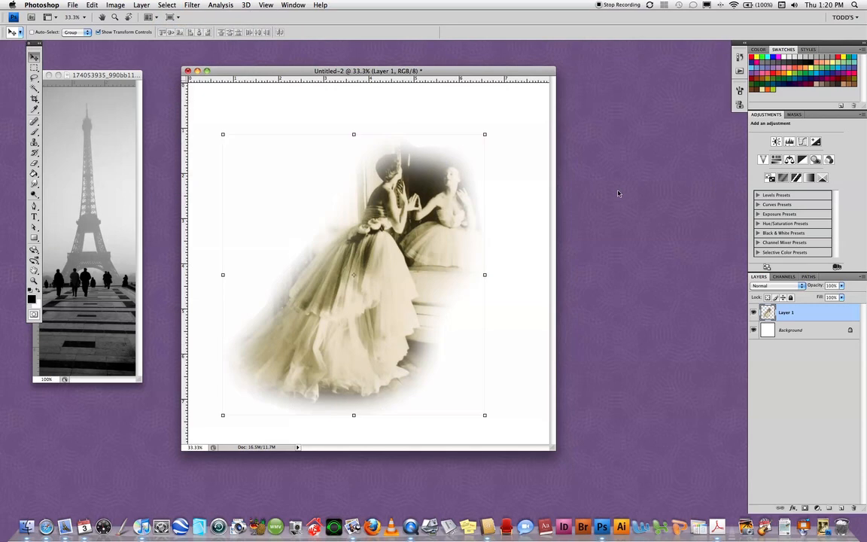
{"action": "mouse_move", "coordinate": [456, 206]}
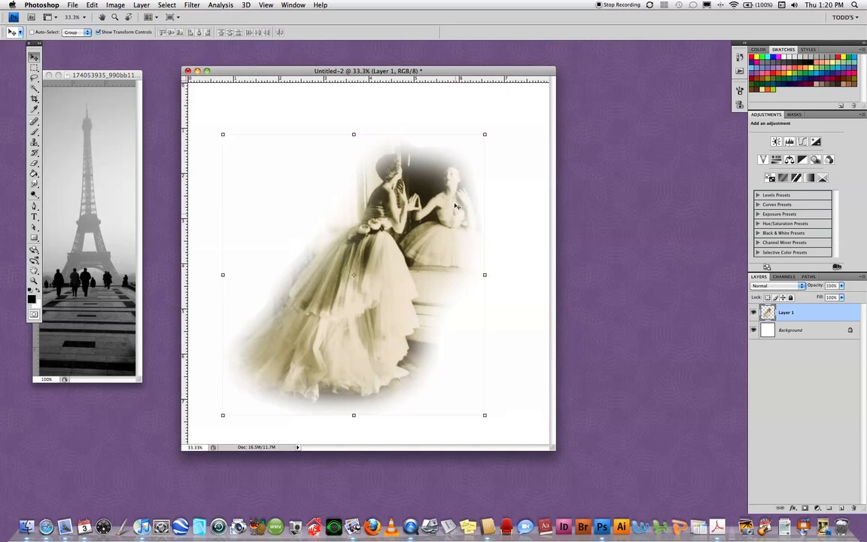
{"action": "mouse_move", "coordinate": [328, 395]}
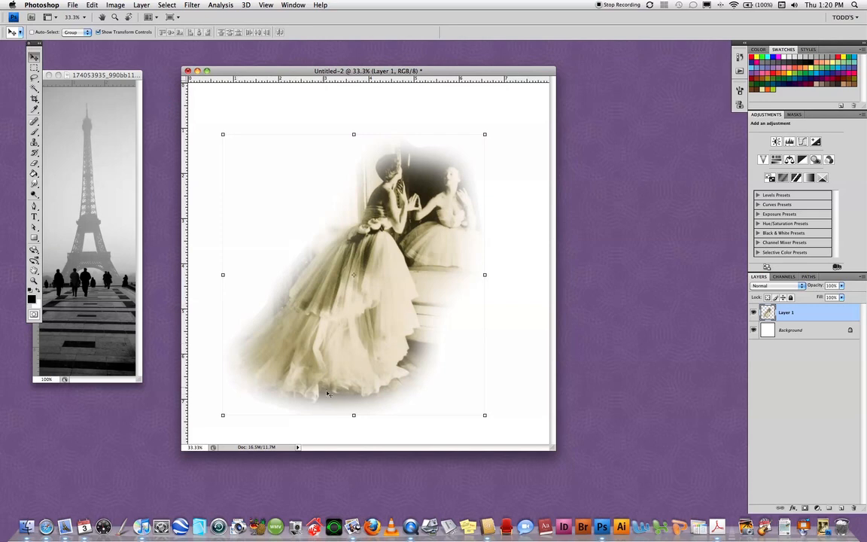
{"action": "mouse_move", "coordinate": [468, 271]}
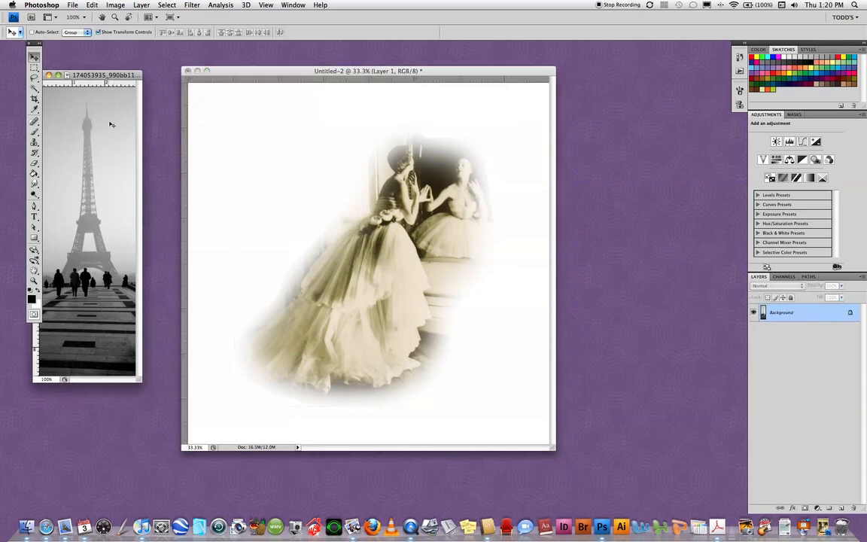
Drag the Eiffel Tower image onto the Untitled-2 canvas as Layer 2.
{"action": "left_click_drag", "start_coordinate": [390, 100], "coordinate": [486, 389]}
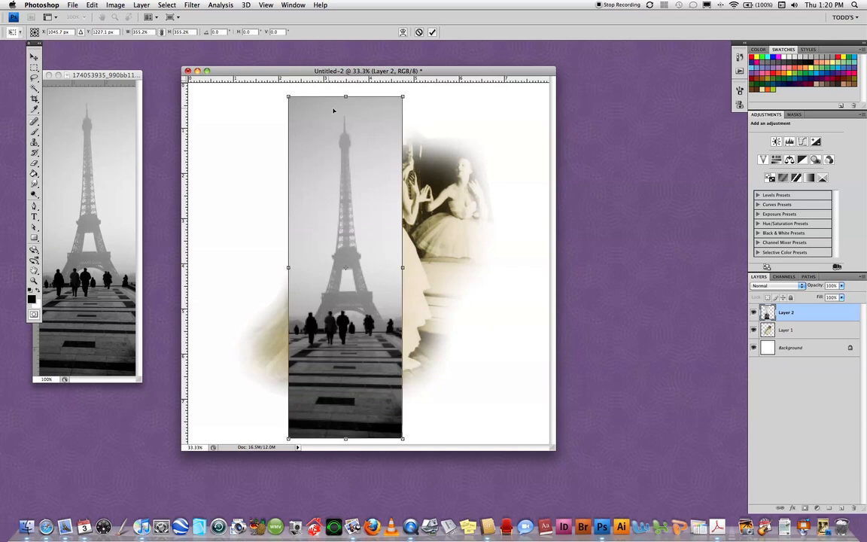
{"action": "mouse_move", "coordinate": [431, 102]}
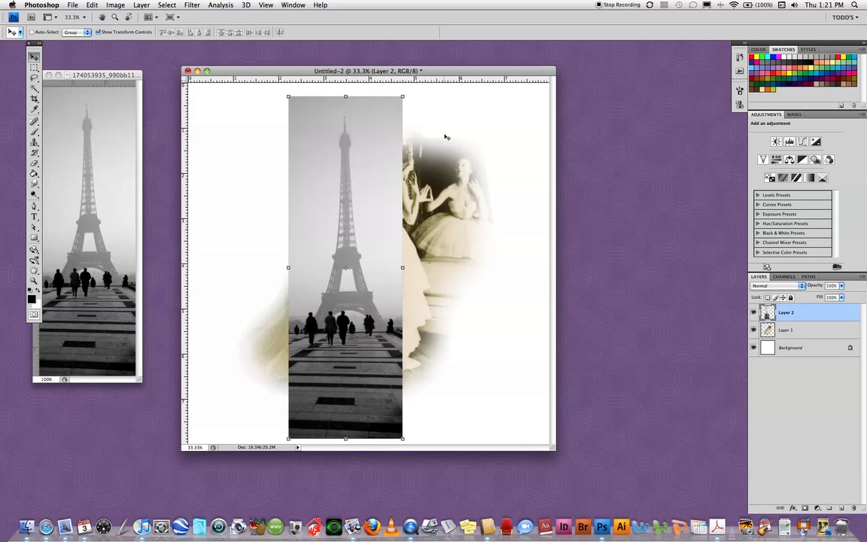
{"action": "mouse_move", "coordinate": [443, 153]}
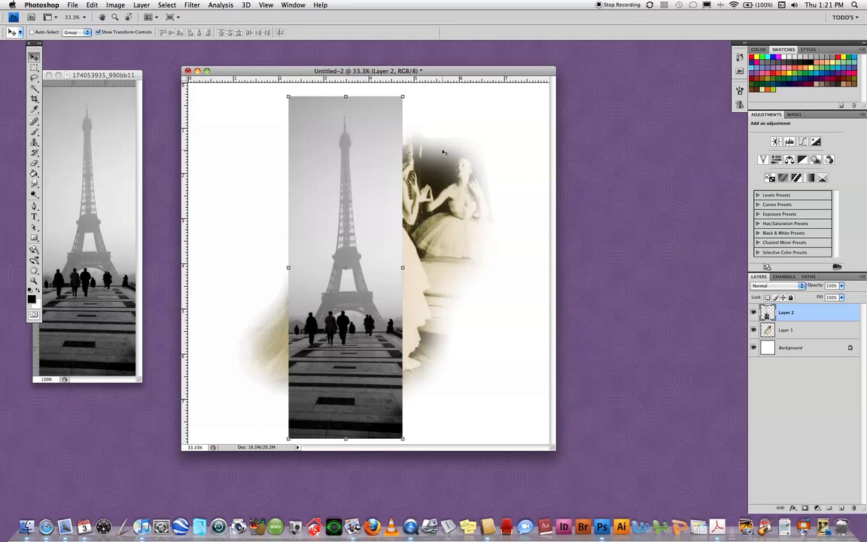
{"action": "mouse_move", "coordinate": [439, 149]}
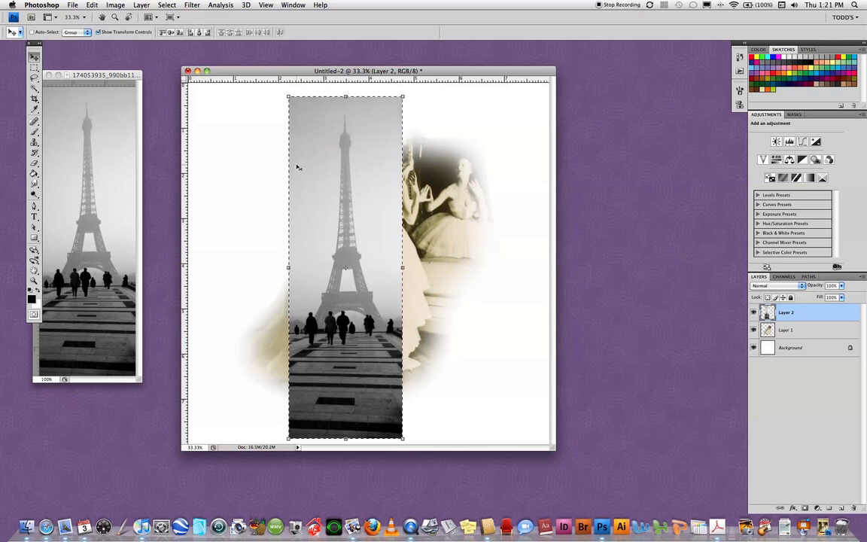
{"action": "mouse_move", "coordinate": [241, 376]}
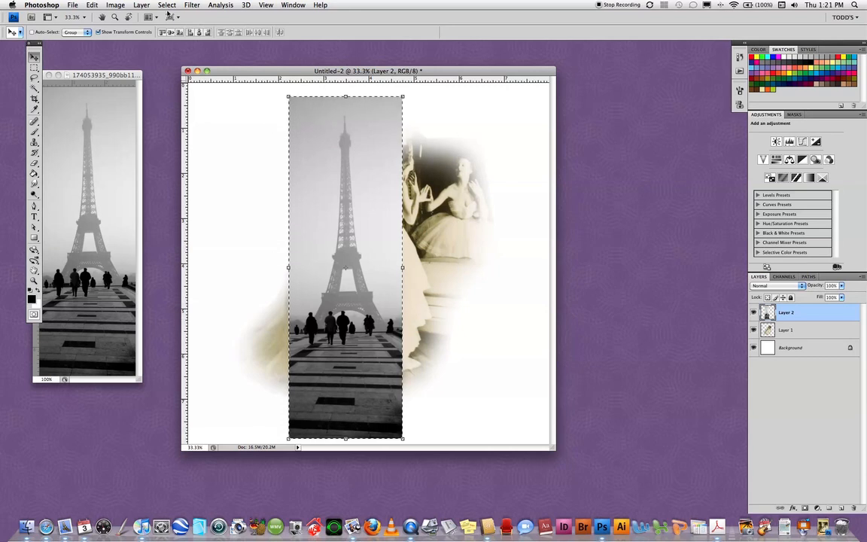
Feather the Eiffel Tower layer's selection with a 125-pixel radius.
{"action": "left_click", "coordinate": [167, 6]}
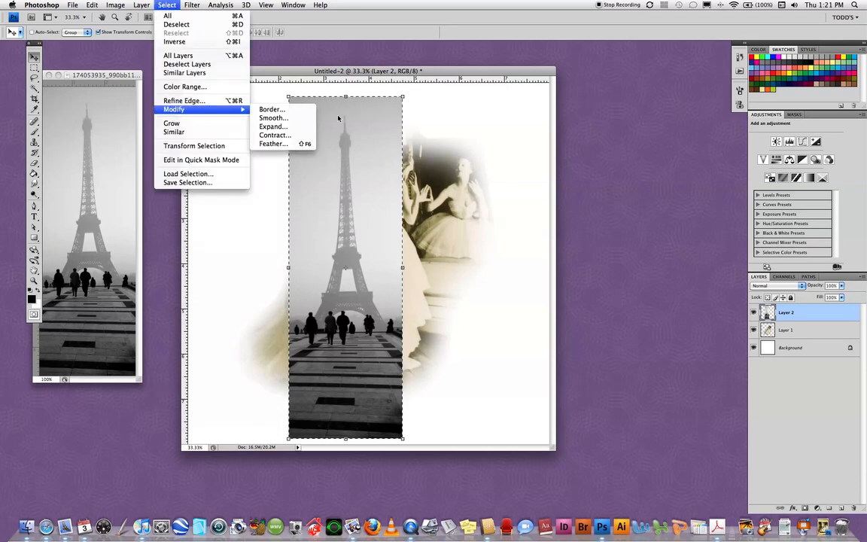
{"action": "left_click", "coordinate": [272, 145]}
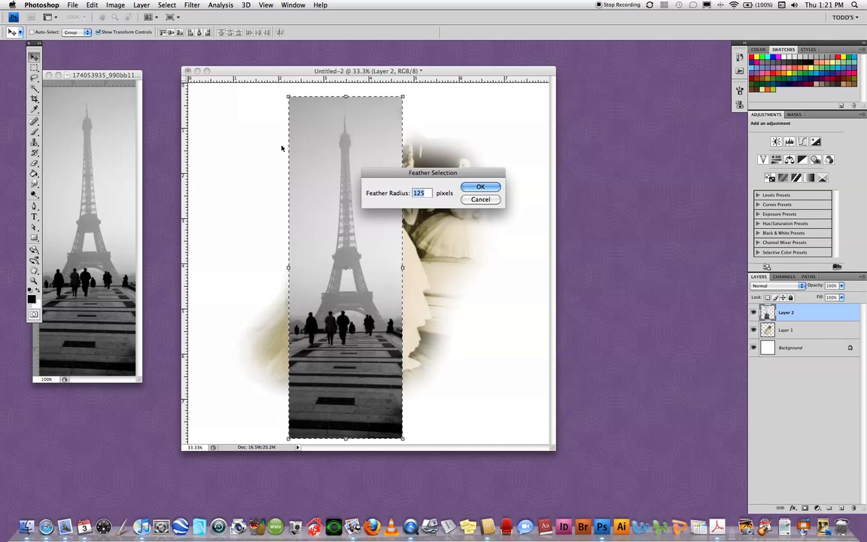
{"action": "left_click", "coordinate": [480, 187]}
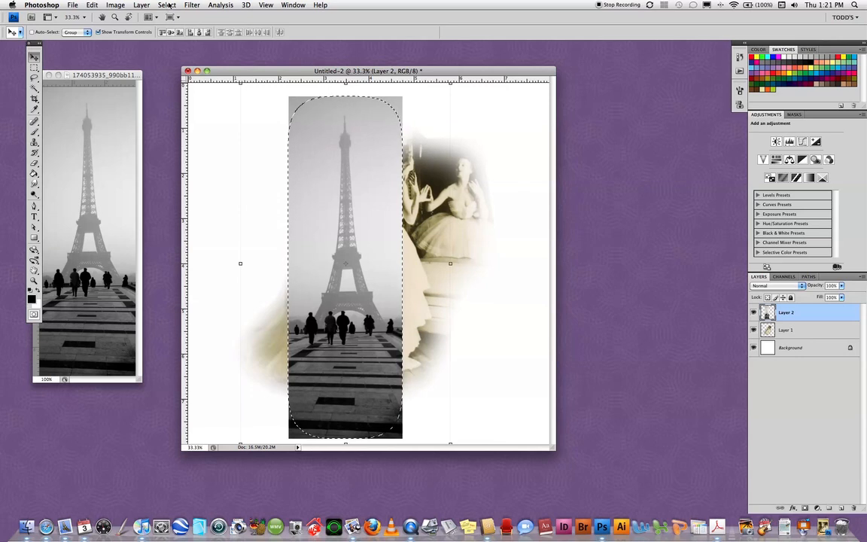
Invert the Eiffel selection and clear its edges so the photo fades into white.
{"action": "left_click", "coordinate": [167, 7]}
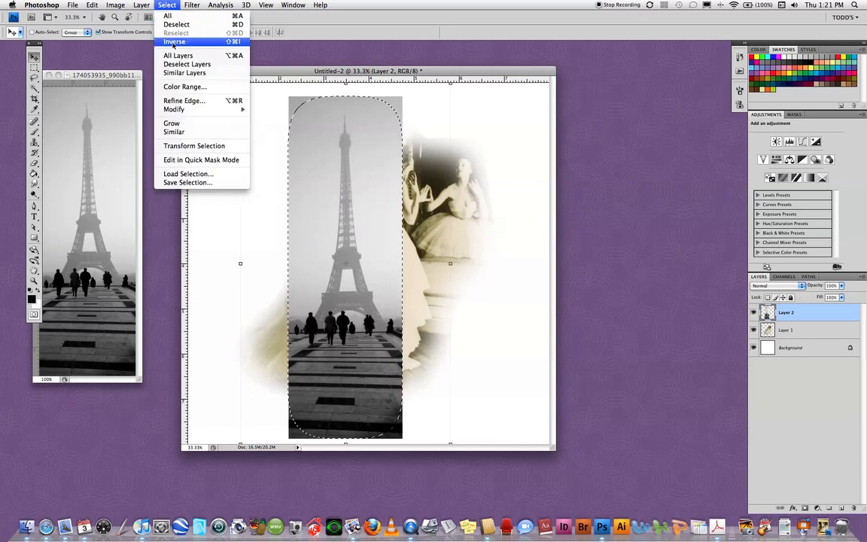
{"action": "left_click", "coordinate": [175, 42]}
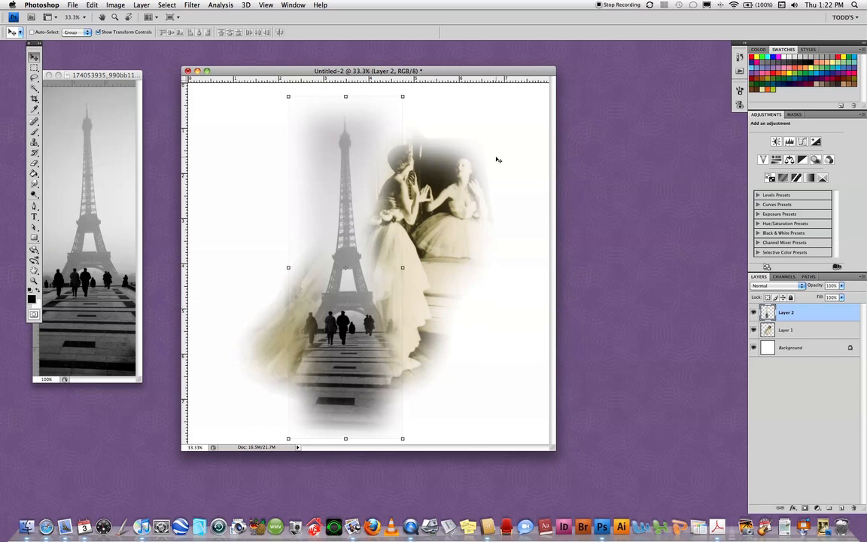
{"action": "mouse_move", "coordinate": [448, 164]}
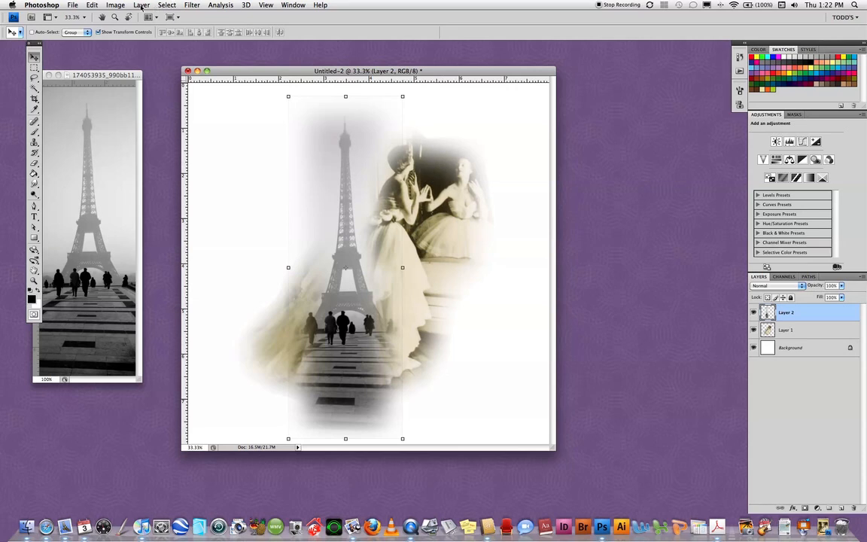
Send Layer 2 behind the fashion photo and move it toward the left edge.
{"action": "left_click", "coordinate": [142, 6]}
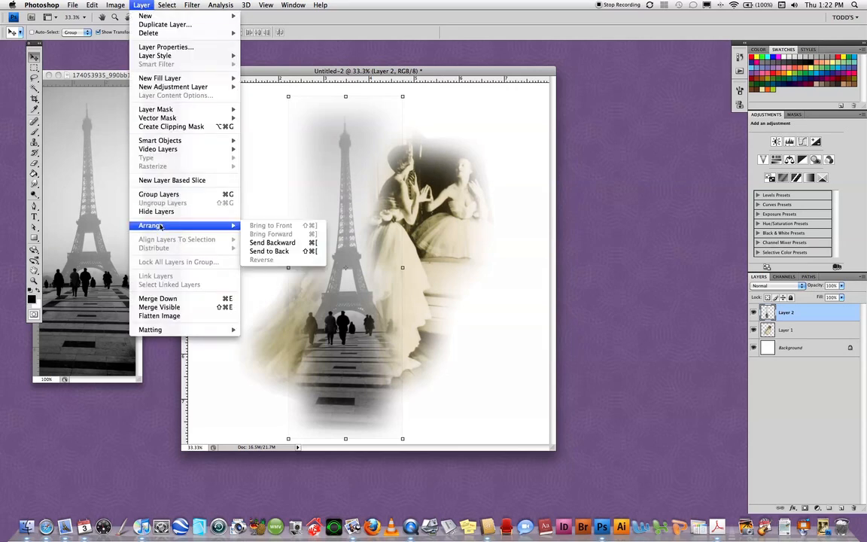
{"action": "mouse_move", "coordinate": [270, 251]}
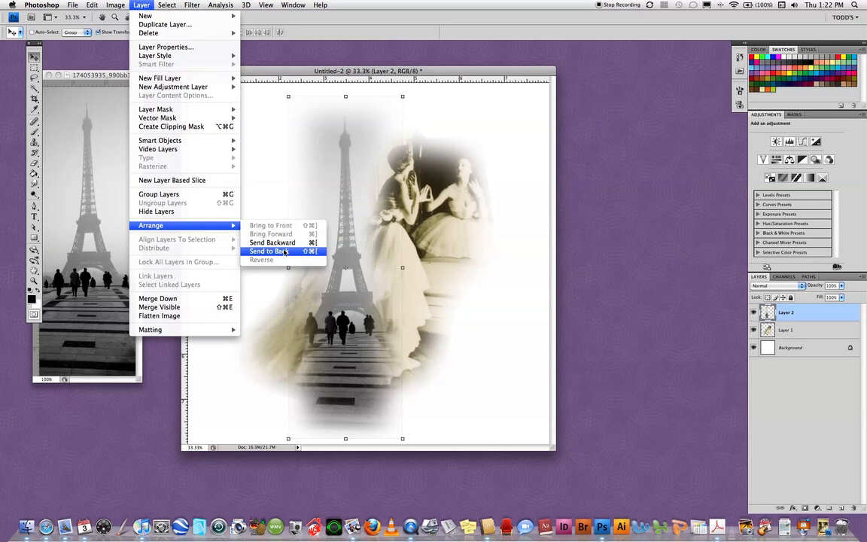
{"action": "left_click", "coordinate": [268, 250]}
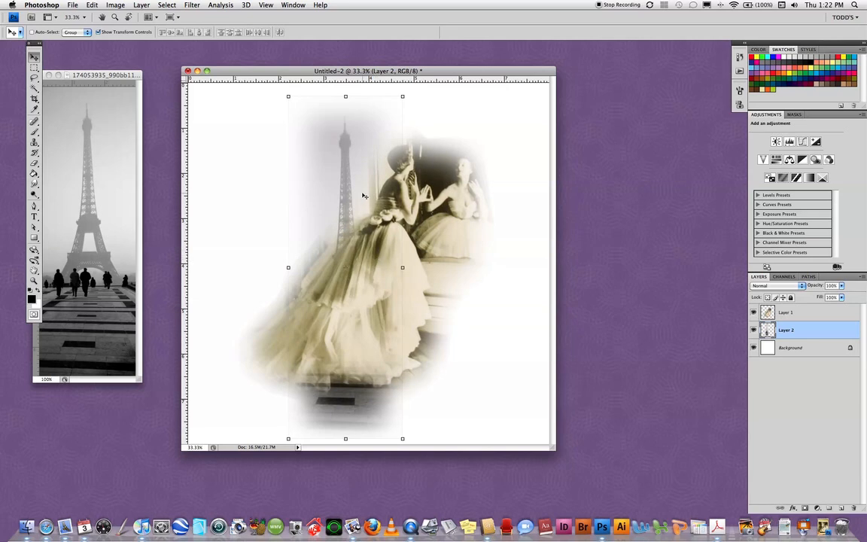
{"action": "left_click_drag", "start_coordinate": [347, 188], "coordinate": [292, 189]}
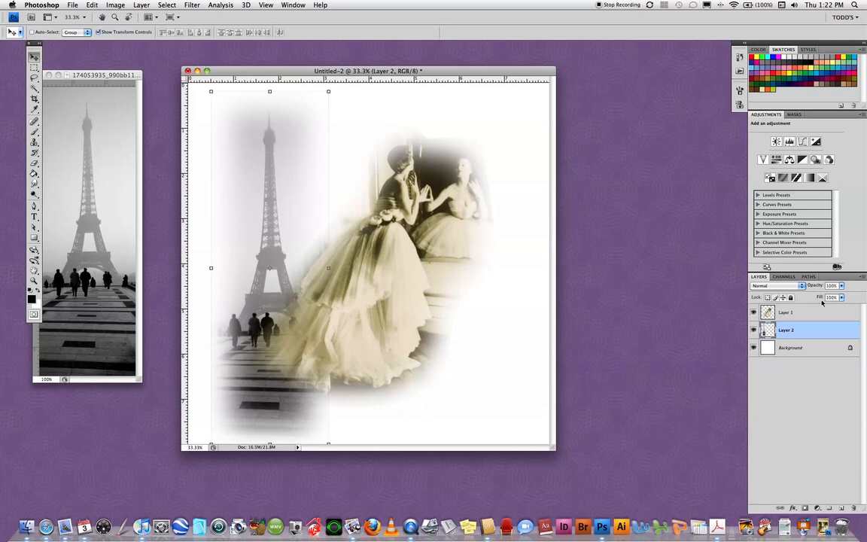
Scale Layer 1 up across the canvas so it overlaps the Eiffel Tower.
{"action": "left_click", "coordinate": [786, 311]}
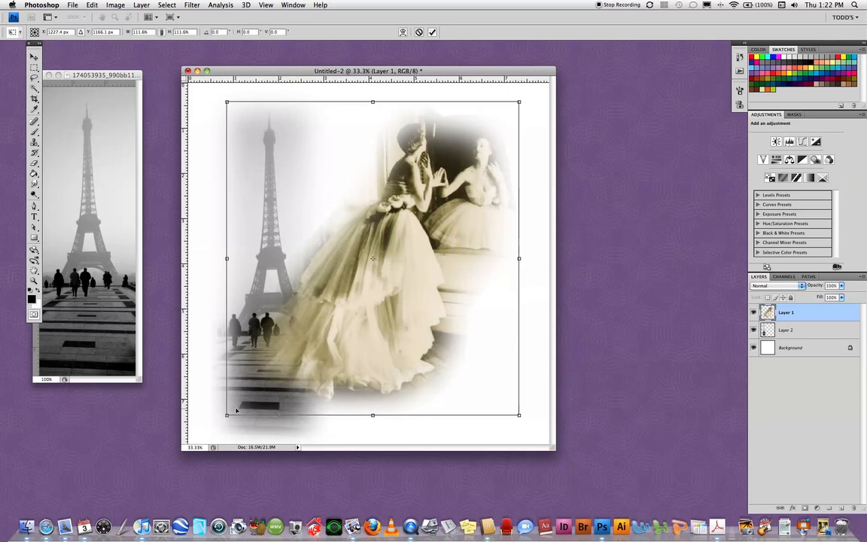
{"action": "left_click_drag", "start_coordinate": [373, 259], "coordinate": [358, 268]}
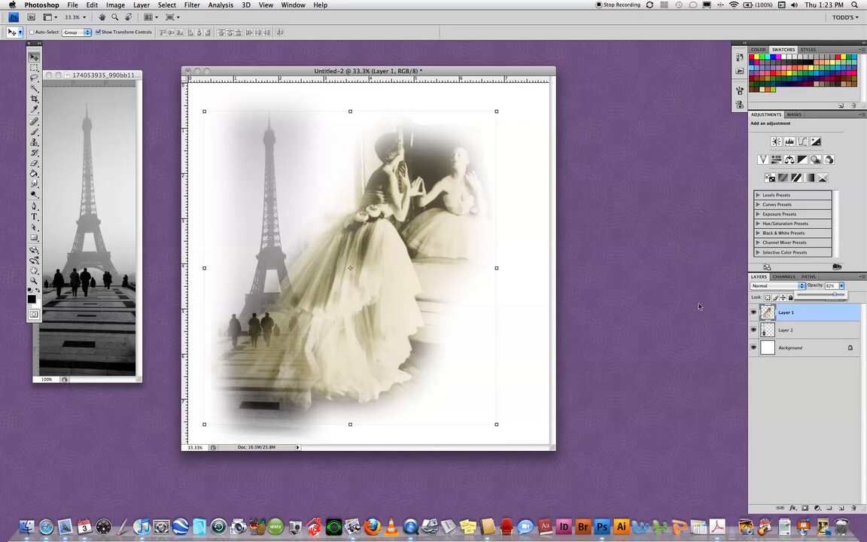
Add Layer 2 to the selection so both photo layers are selected.
{"action": "left_click", "coordinate": [805, 330]}
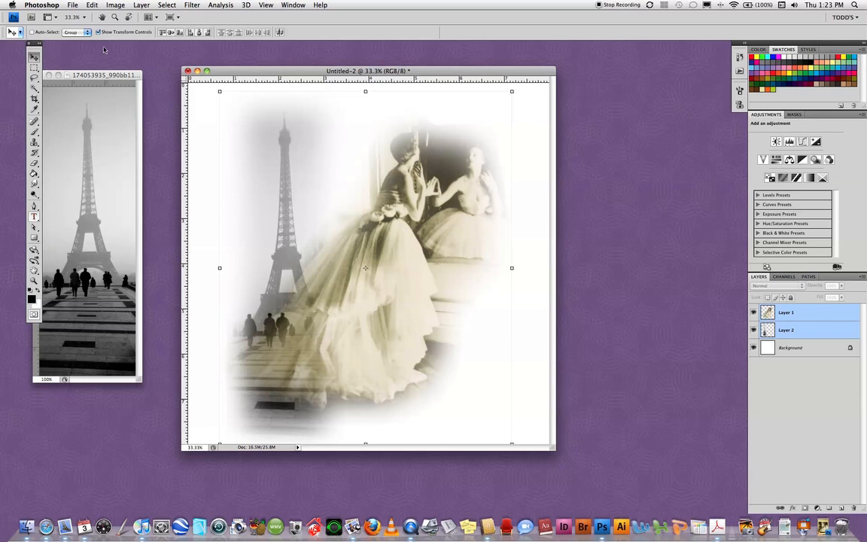
{"action": "mouse_move", "coordinate": [210, 192]}
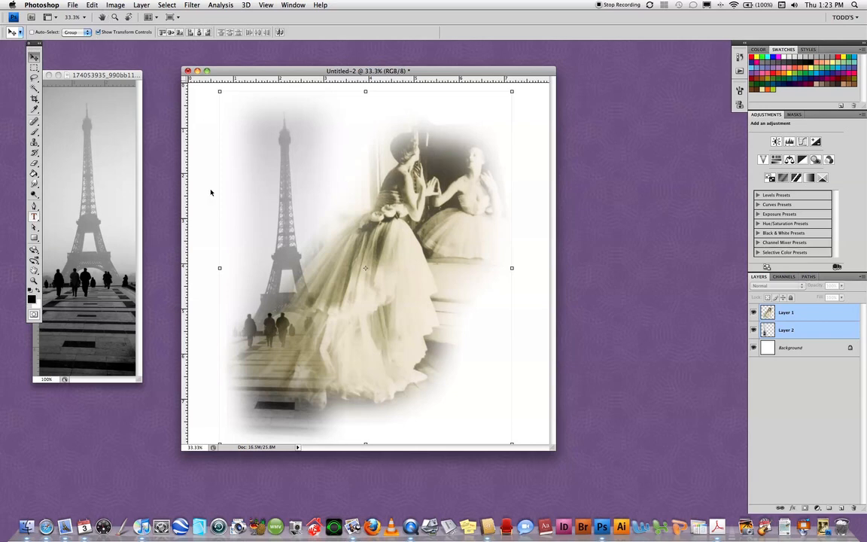
Add a text layer reading 'Feather' near the top left of the canvas.
{"action": "left_click", "coordinate": [34, 217]}
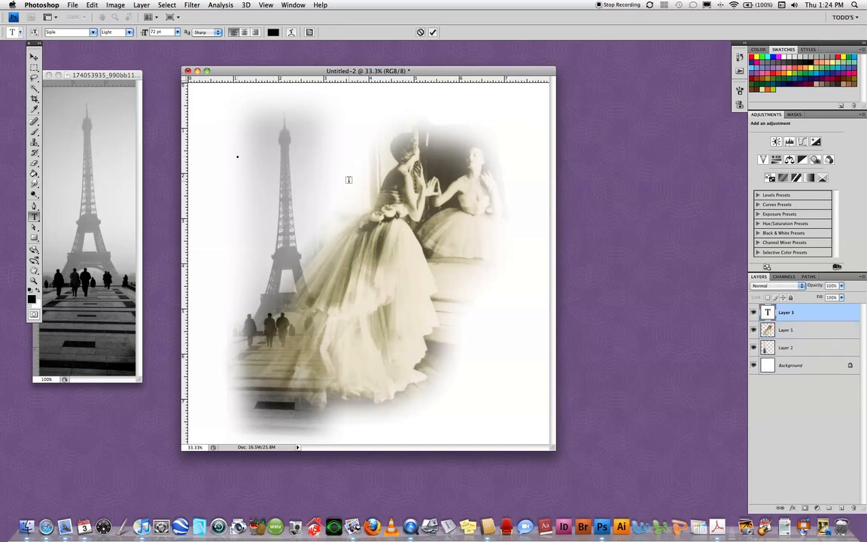
{"action": "type", "text": "Feather"}
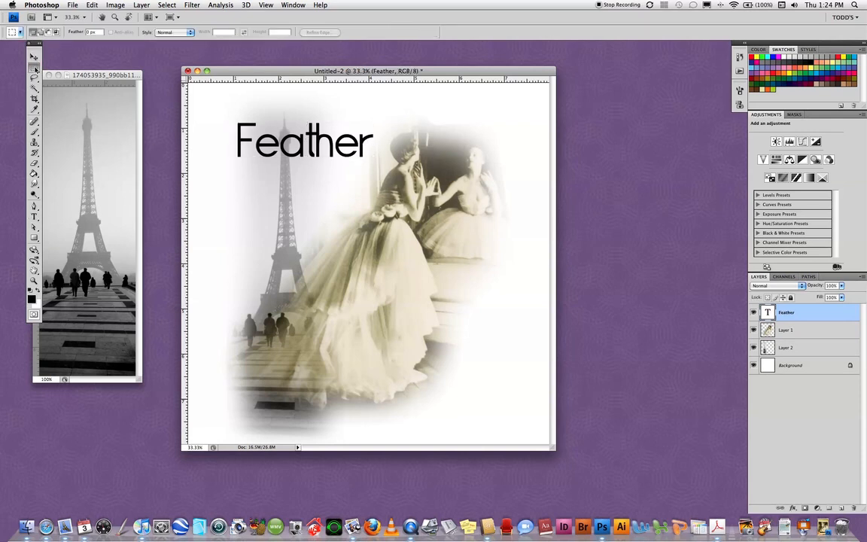
{"action": "mouse_move", "coordinate": [33, 68]}
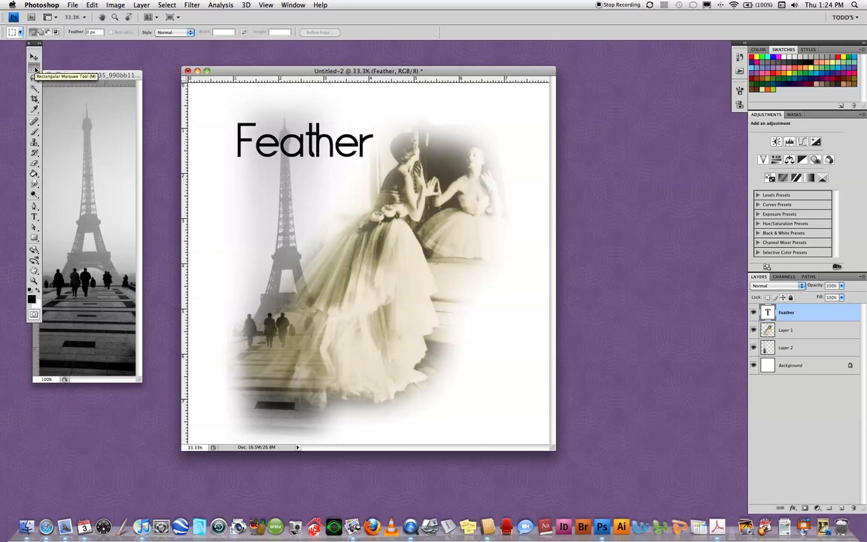